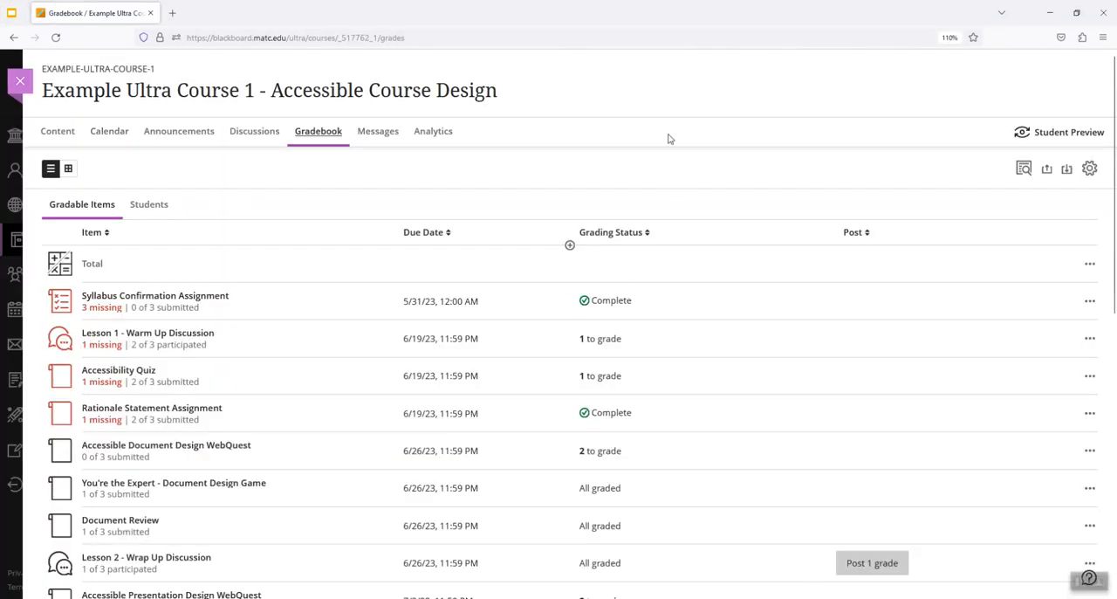
mouse_move(646, 168)
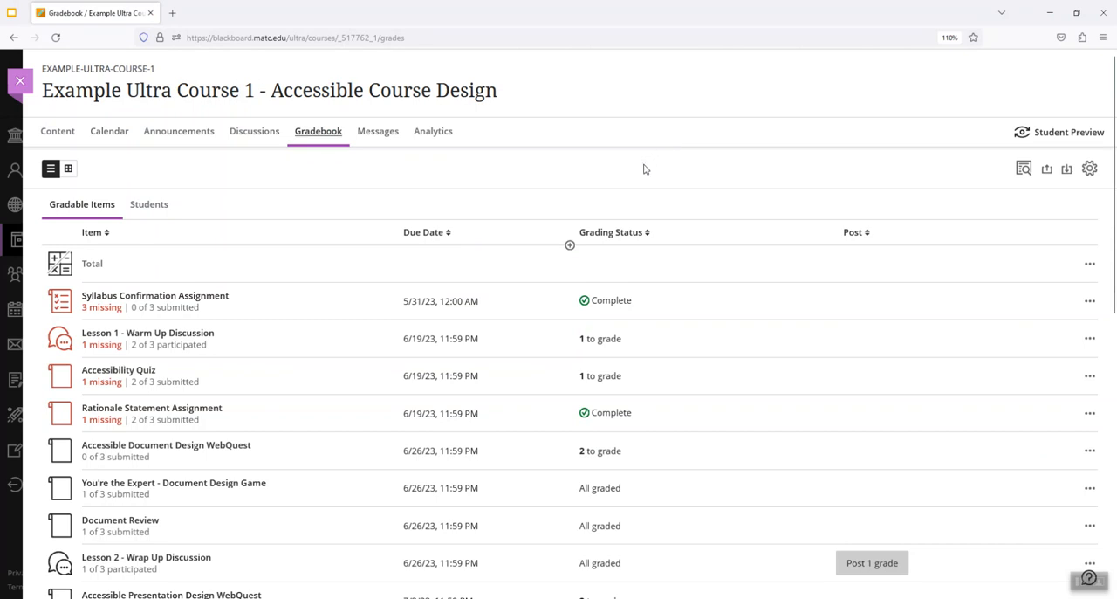
- From gradebook Settings, start overall grade setup and choose Points as the calculation format
scroll("down", 3)
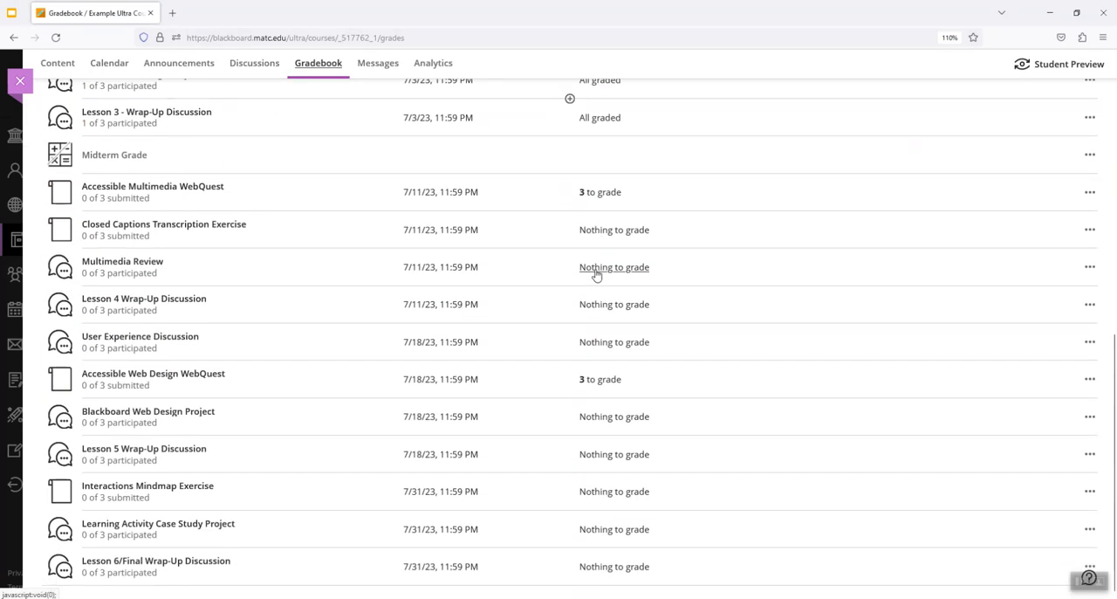
scroll("down", 3)
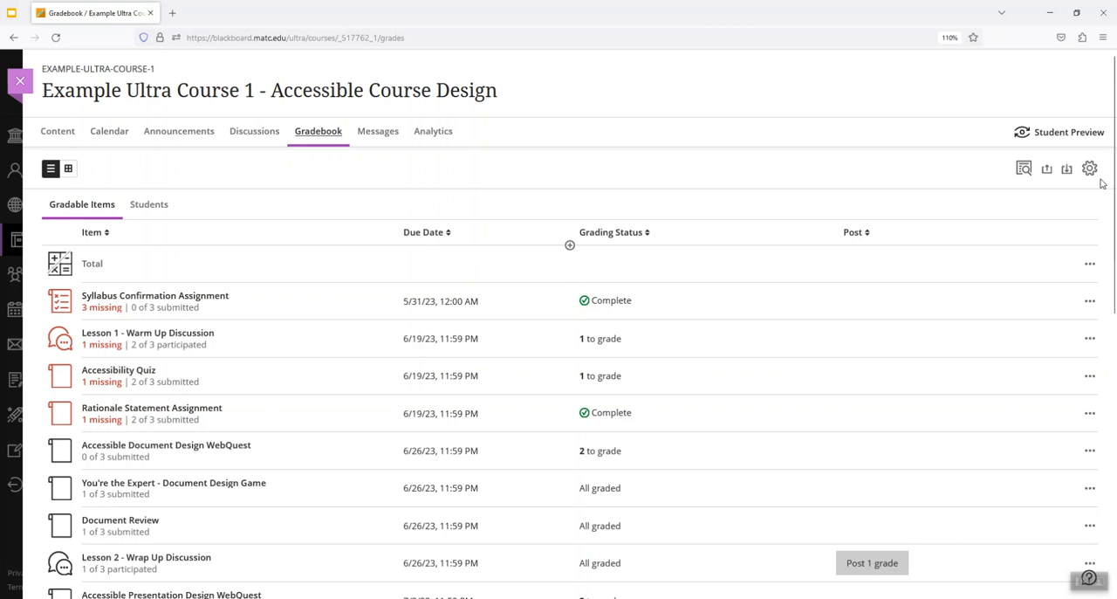
mouse_move(969, 189)
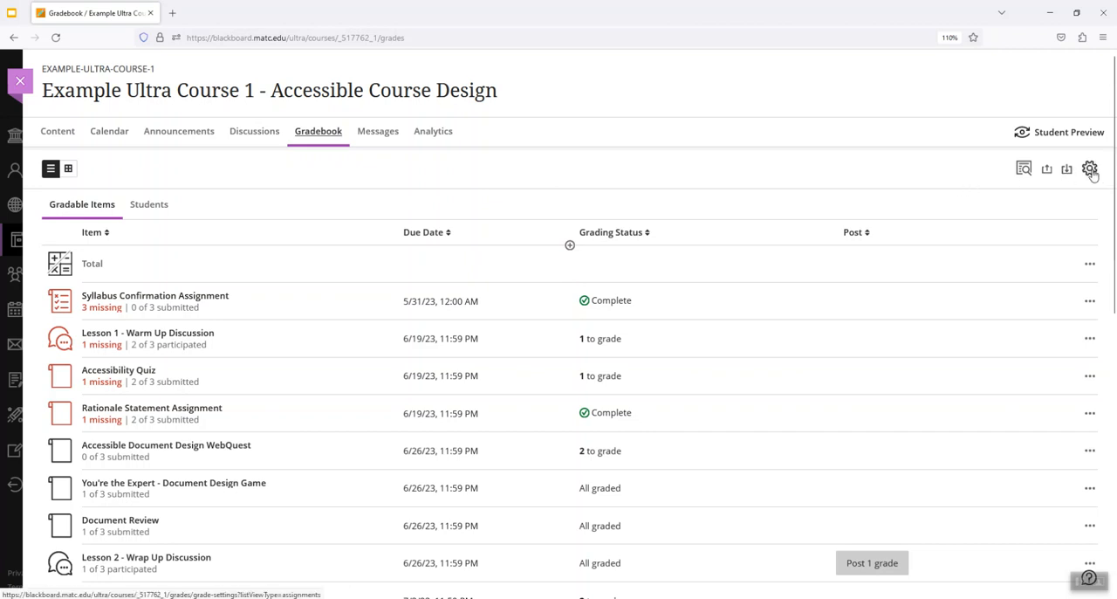
left_click(1090, 168)
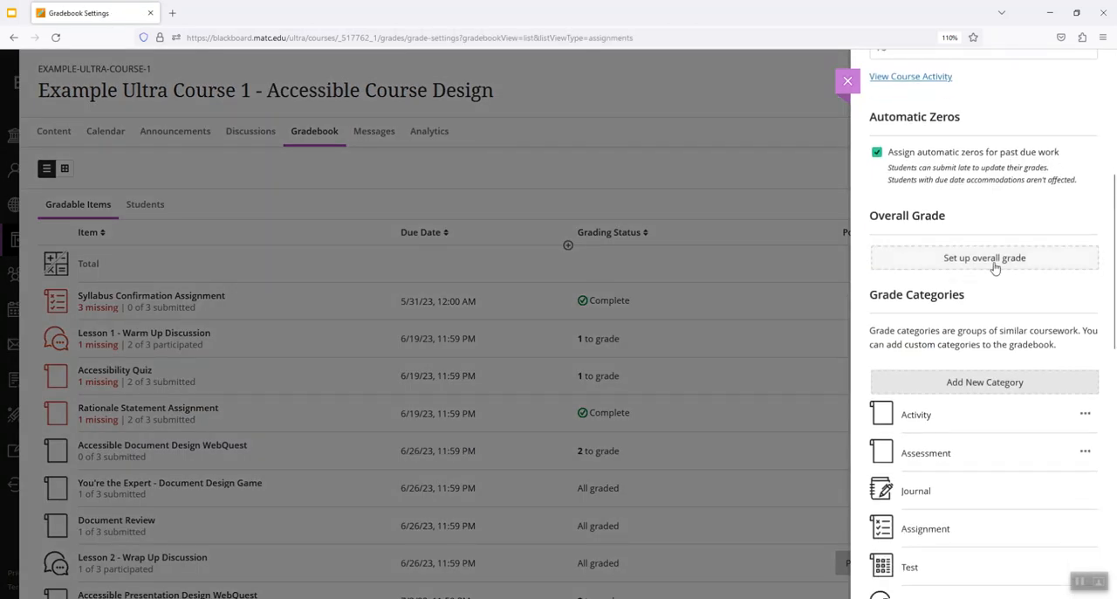
left_click(985, 259)
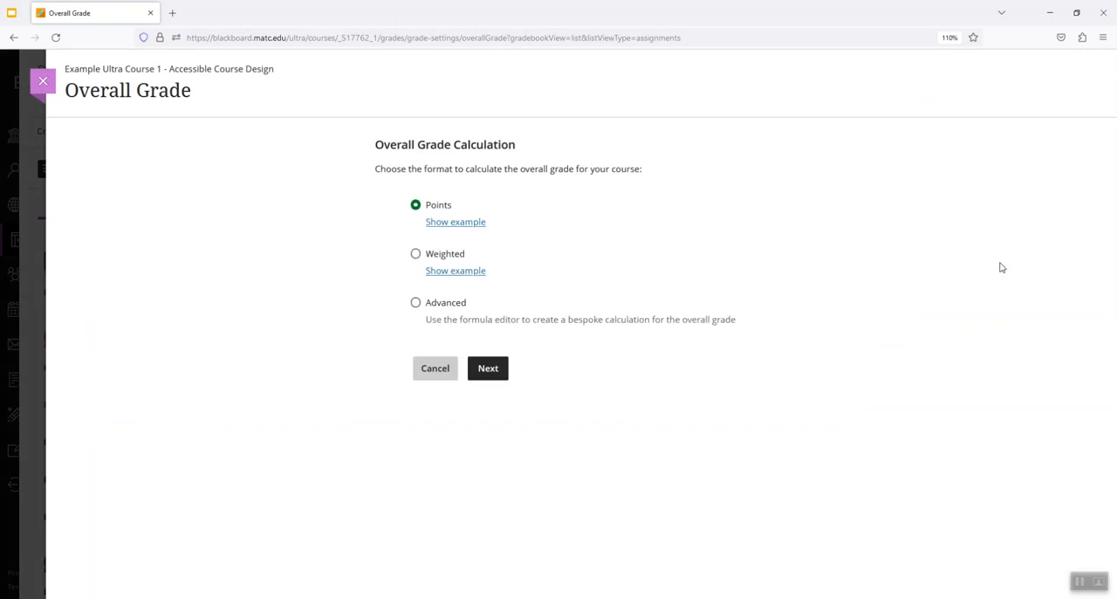
mouse_move(1002, 265)
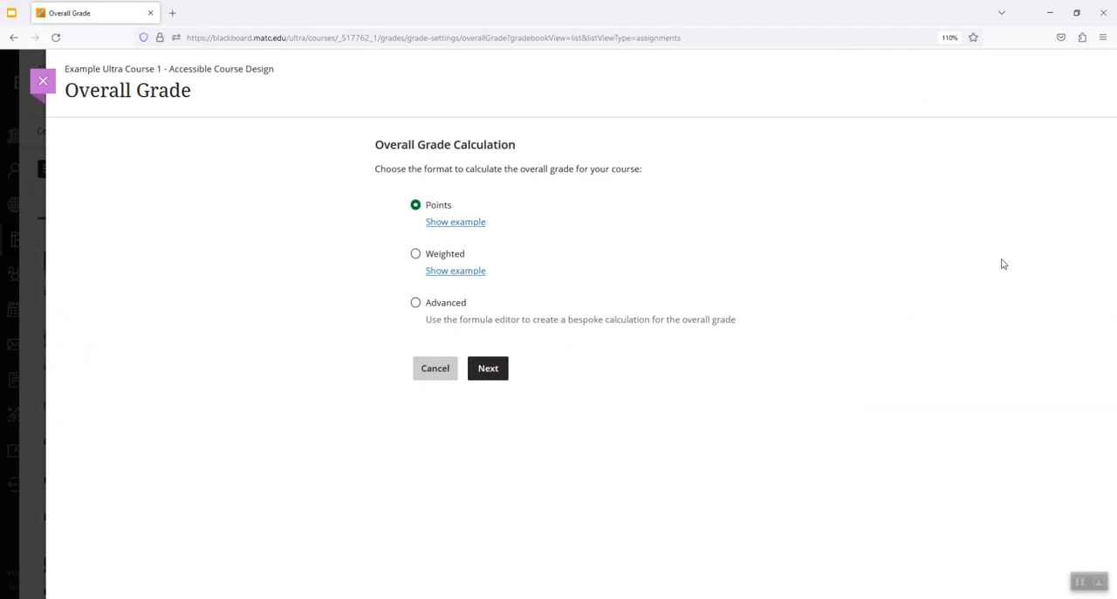
left_click(416, 204)
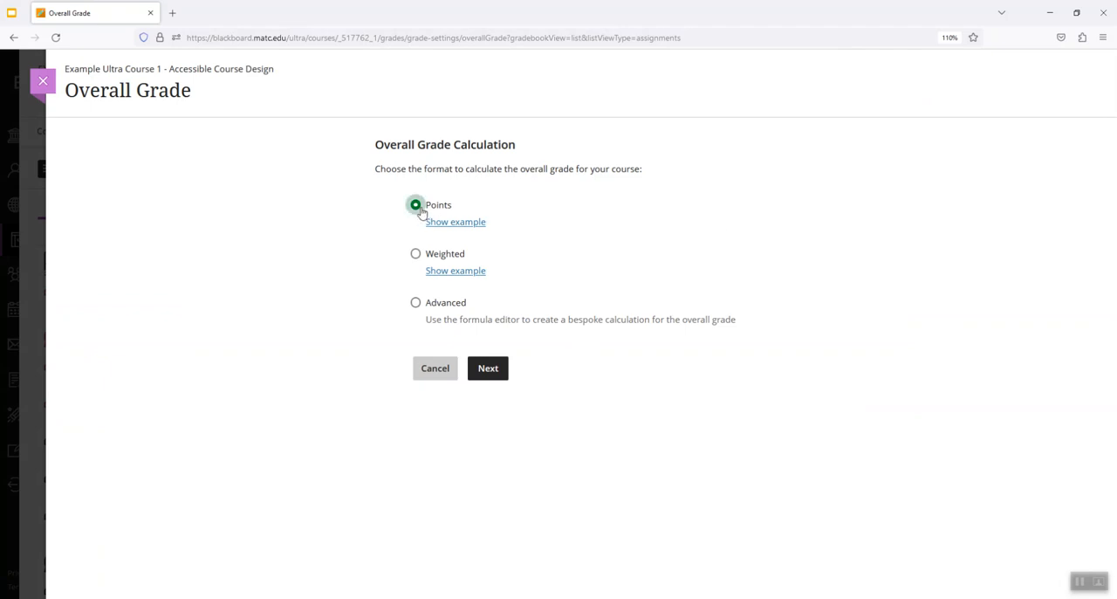
mouse_move(631, 220)
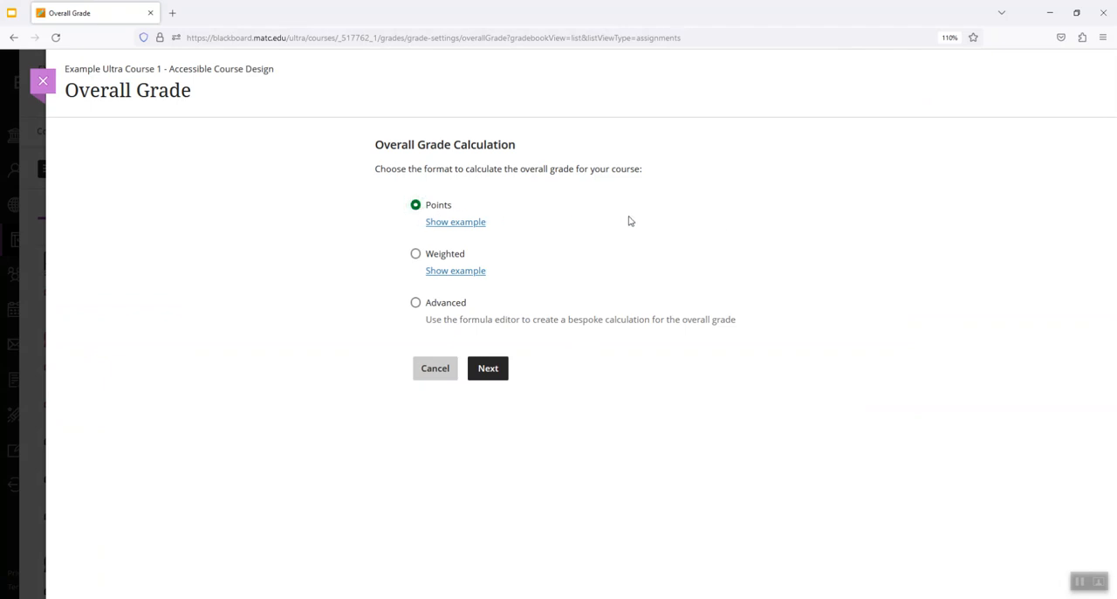
mouse_move(562, 300)
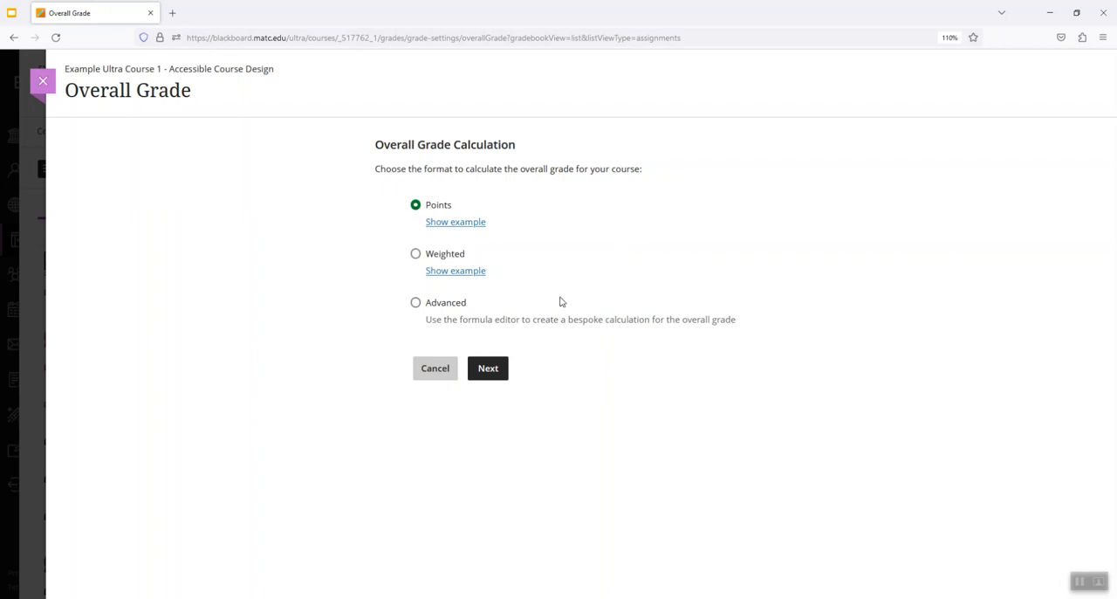
- Continue to the Points calculation and review the Activity category's items and point totals
left_click(487, 366)
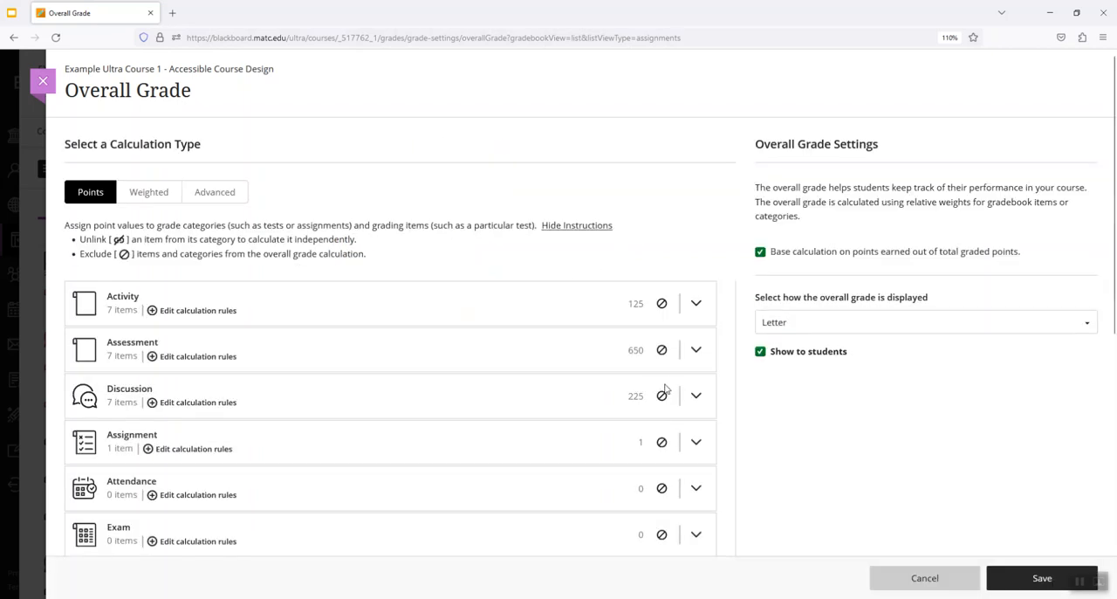
mouse_move(614, 209)
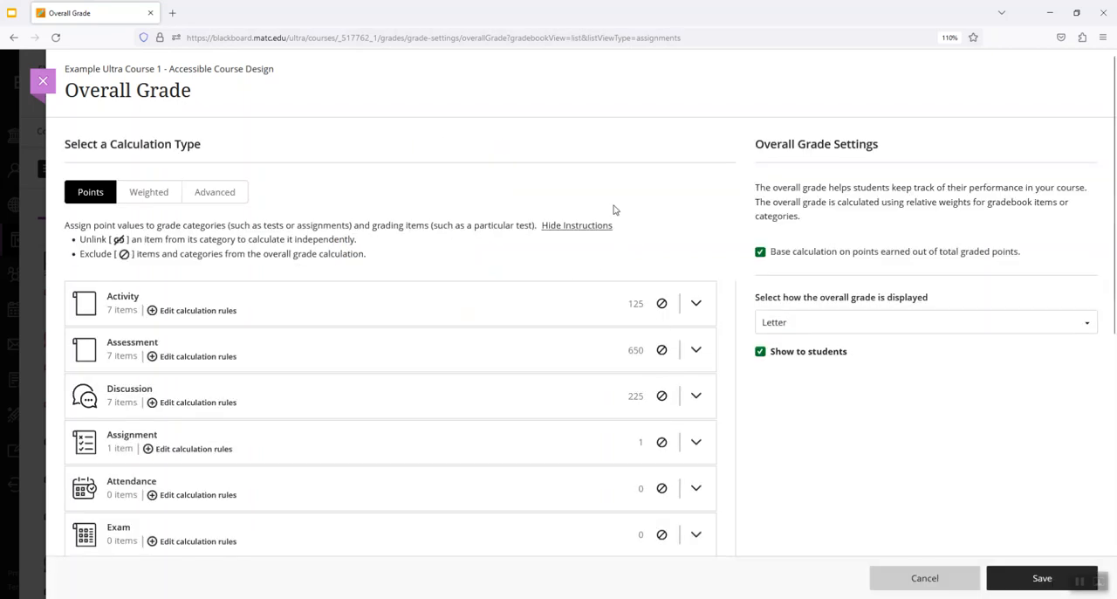
mouse_move(461, 278)
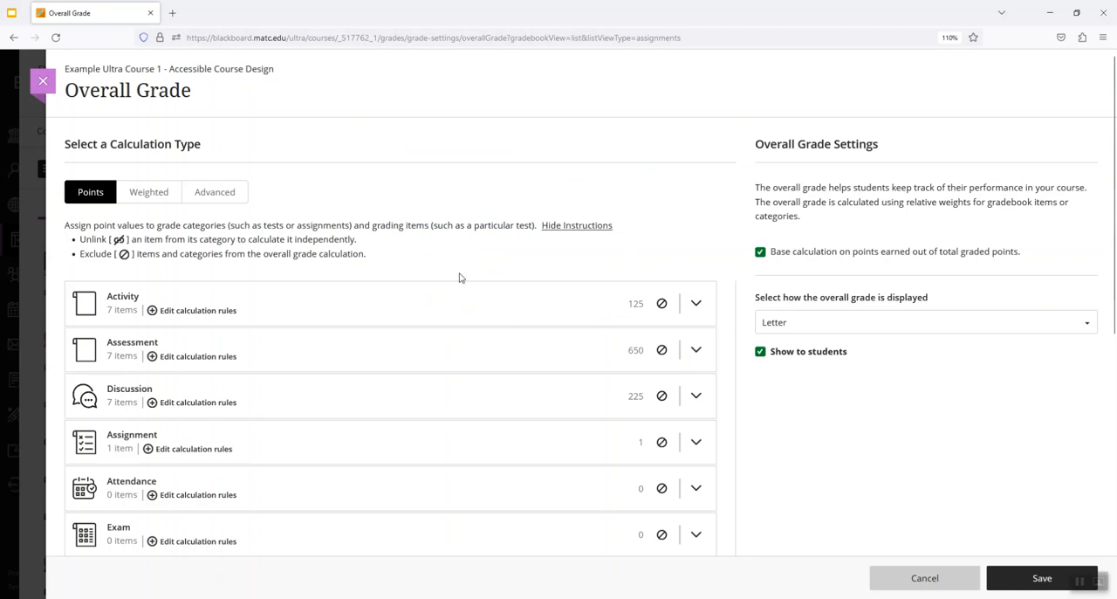
scroll("down", 3)
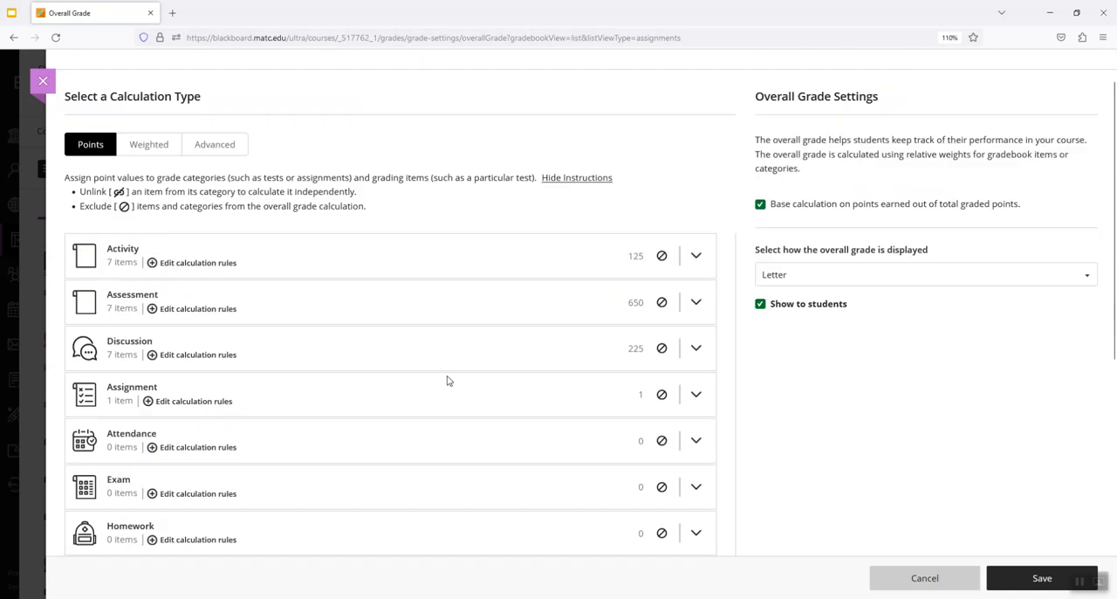
left_click(695, 255)
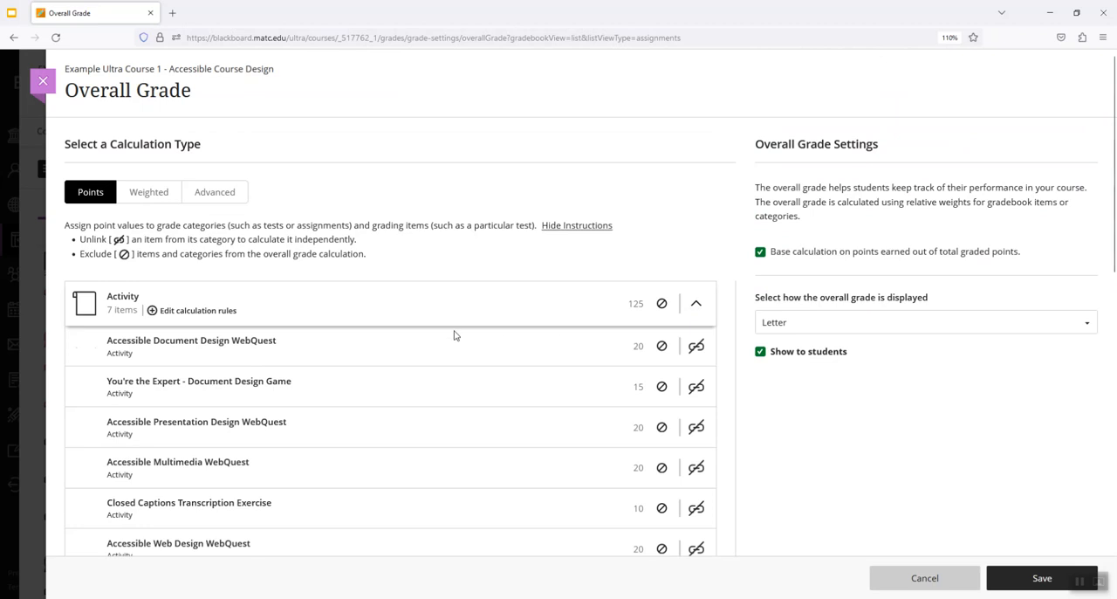
scroll("down", 3)
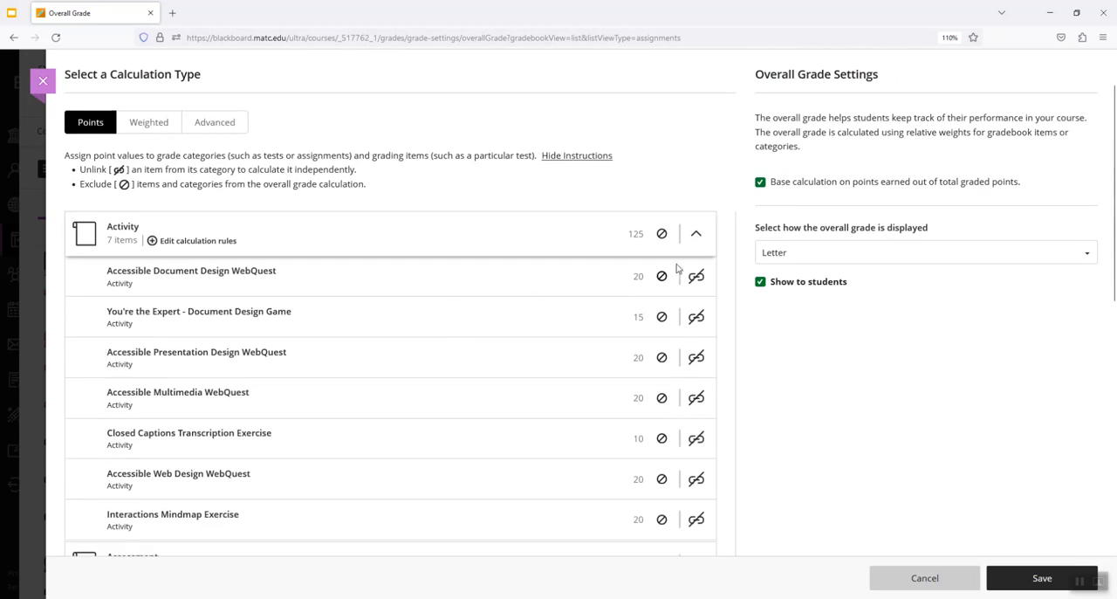
left_click(697, 234)
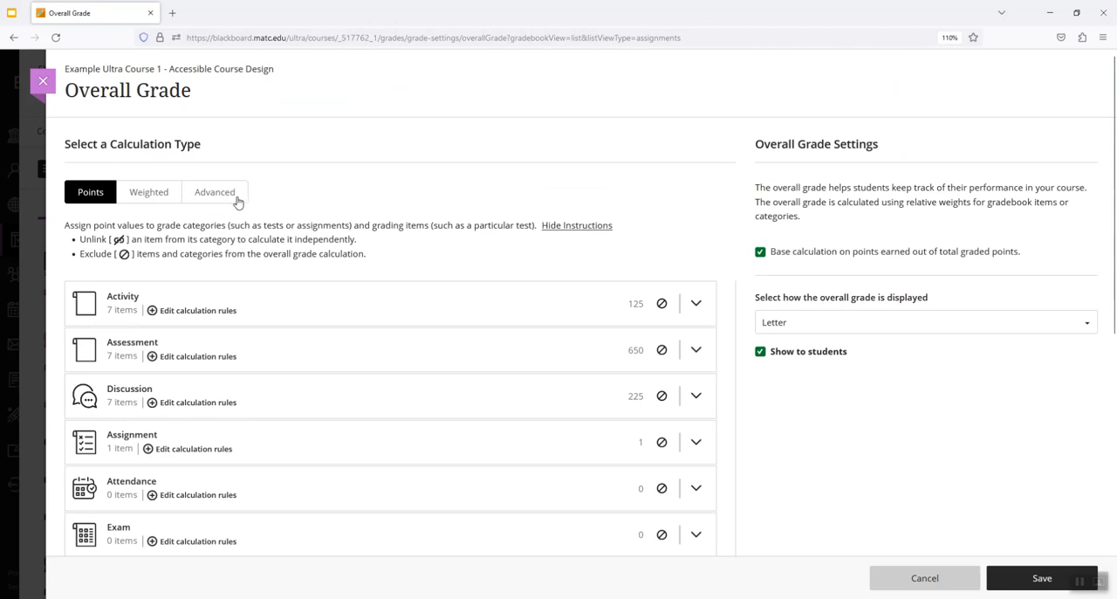
mouse_move(150, 203)
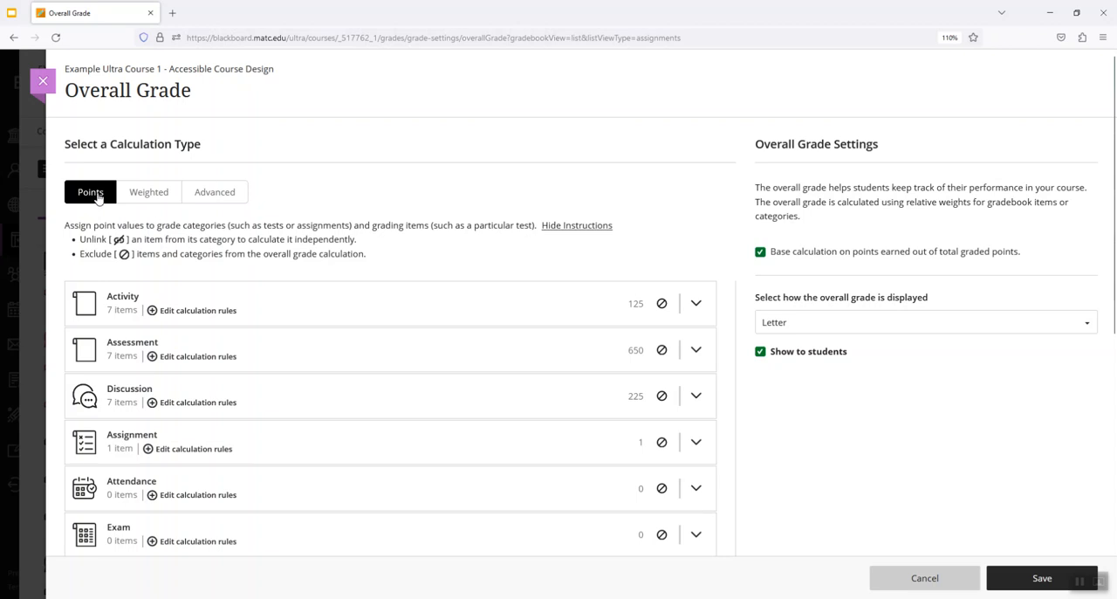
mouse_move(288, 220)
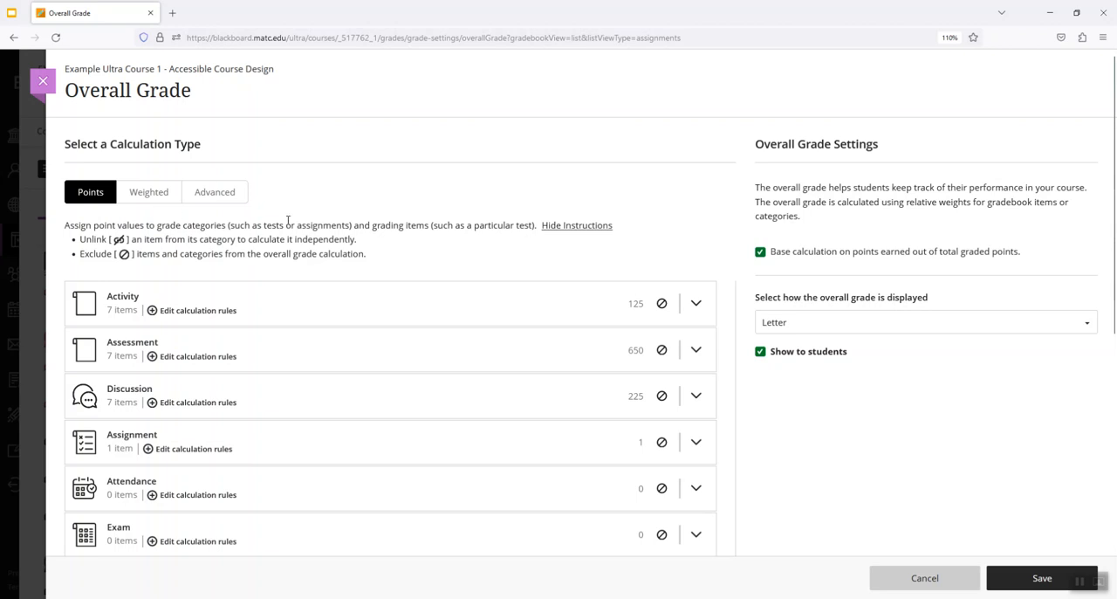
scroll("down", 3)
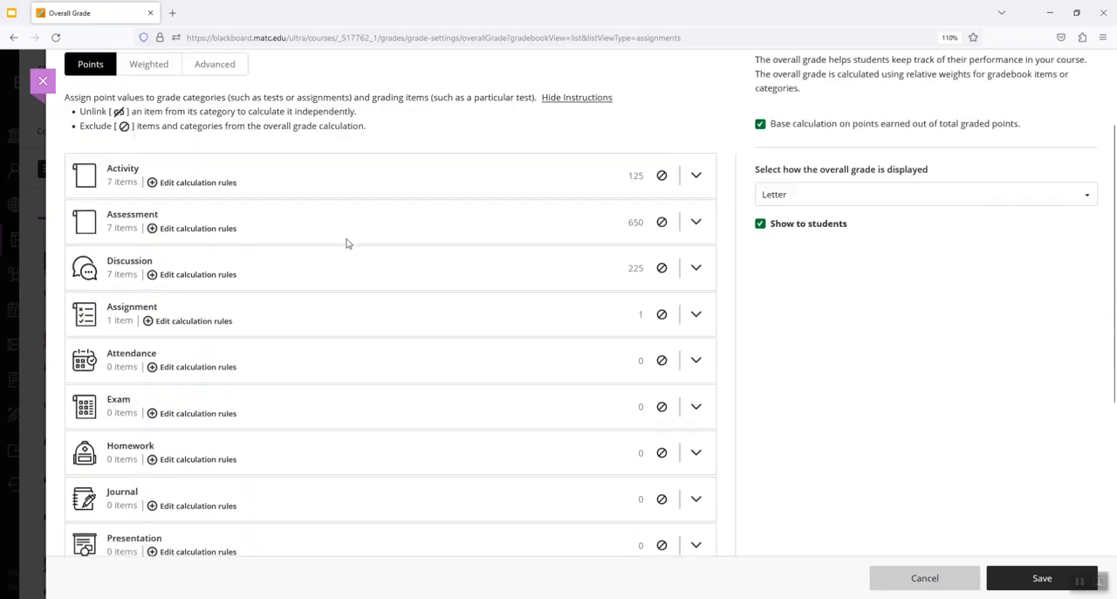
scroll("down", 3)
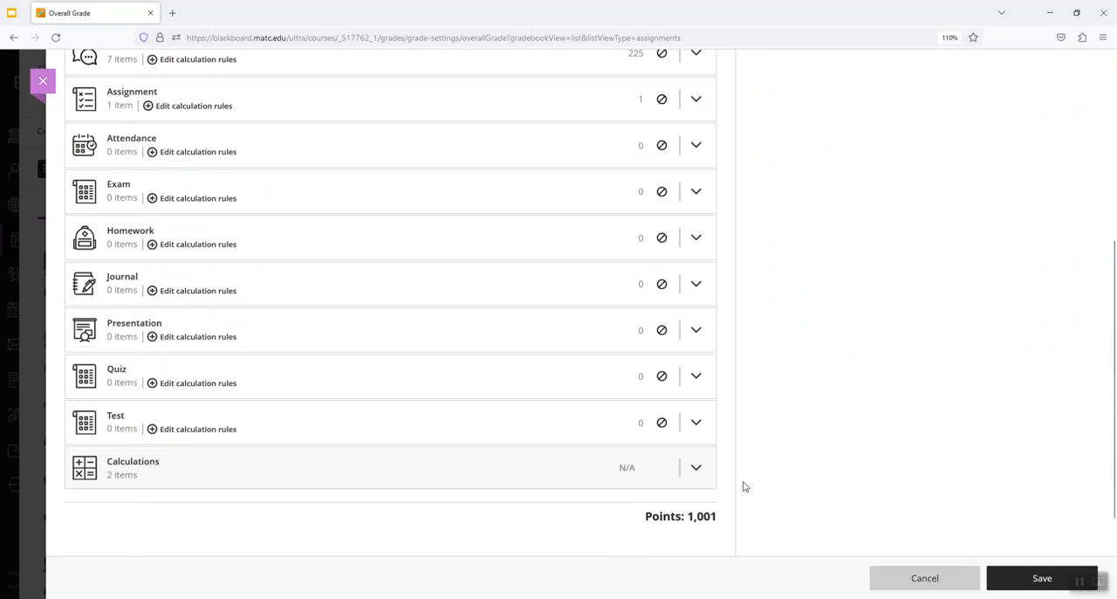
mouse_move(733, 524)
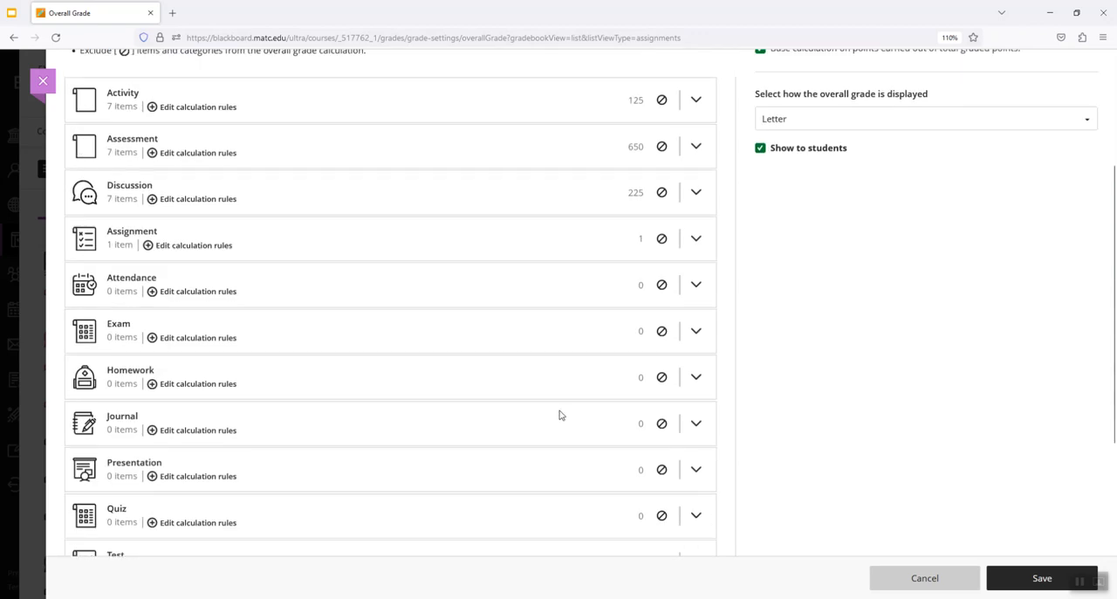
left_click(695, 239)
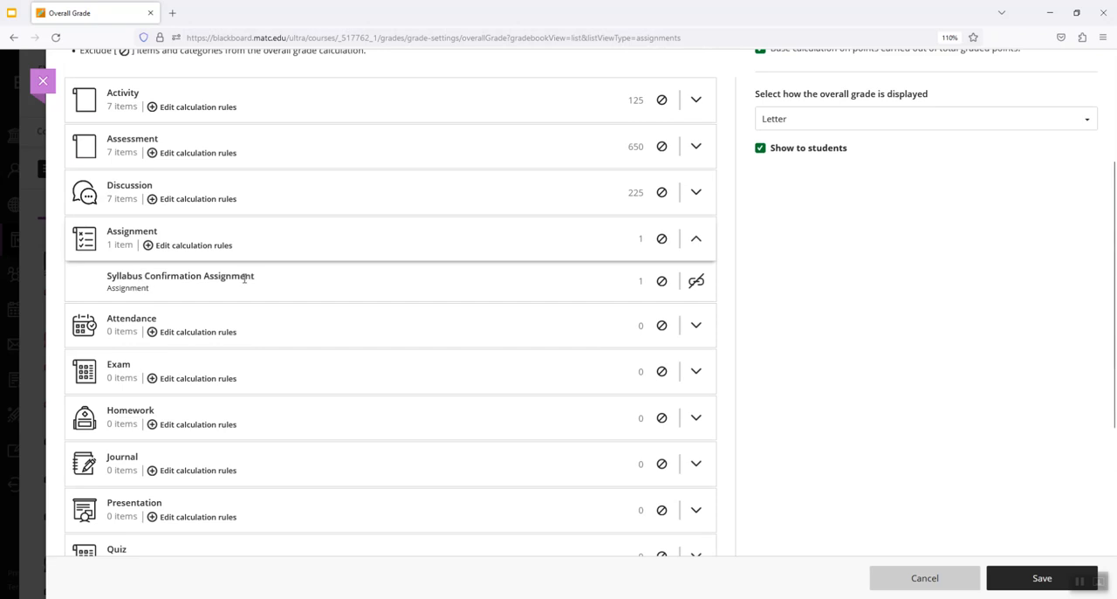
mouse_move(643, 279)
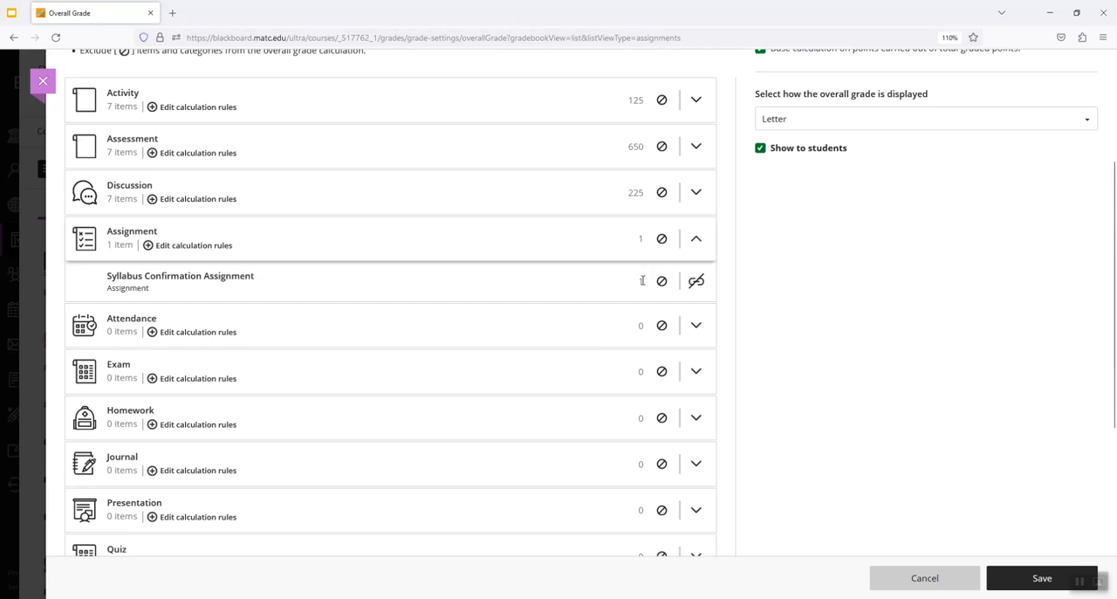
left_click(661, 281)
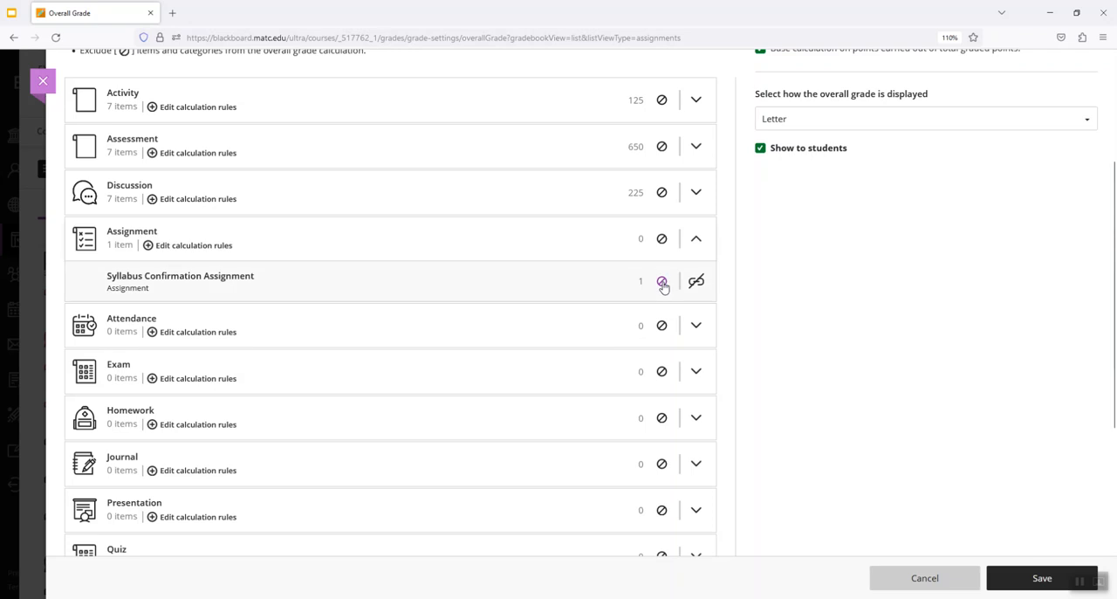
left_click(695, 237)
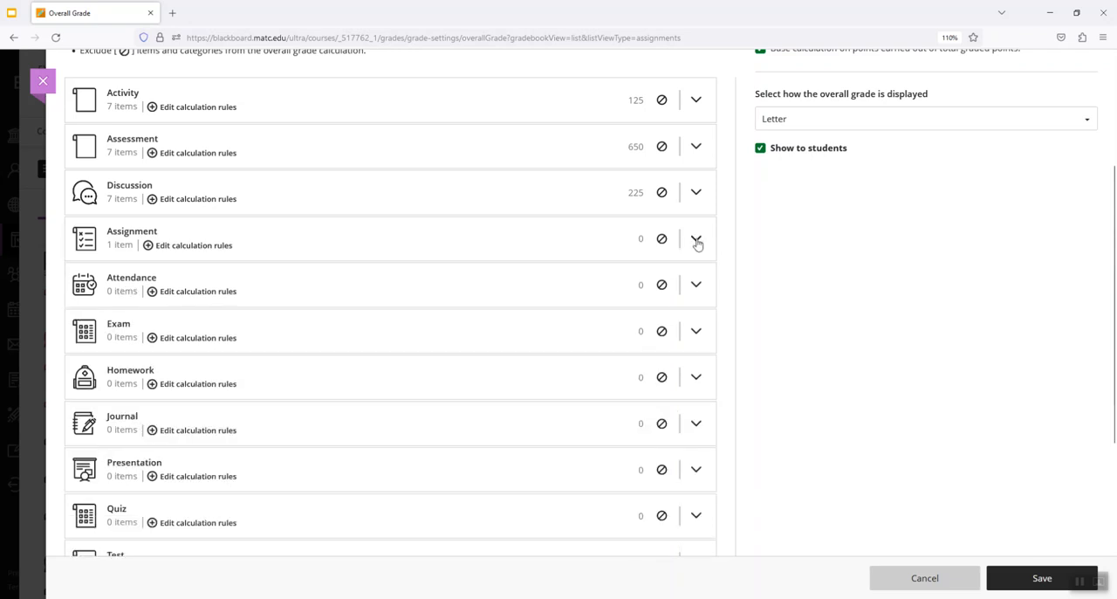
scroll("down", 3)
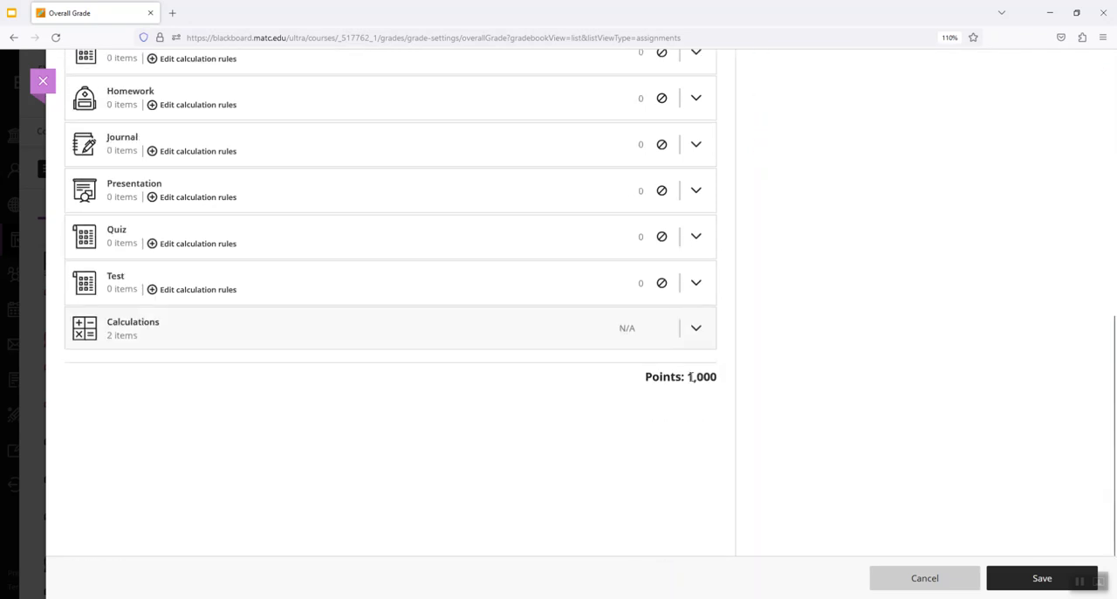
double_click(702, 377)
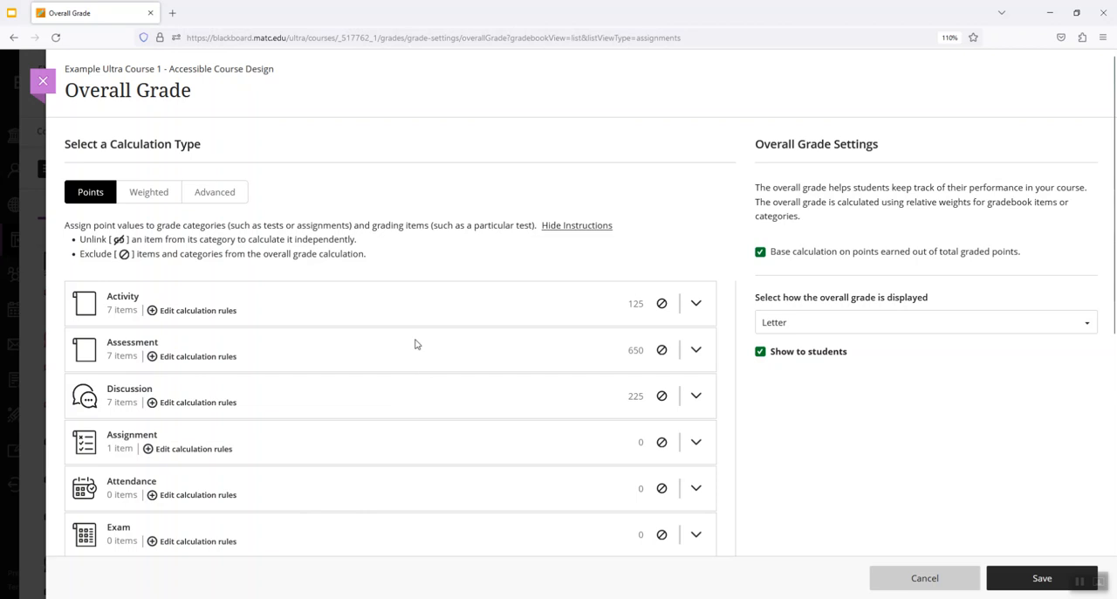
mouse_move(410, 332)
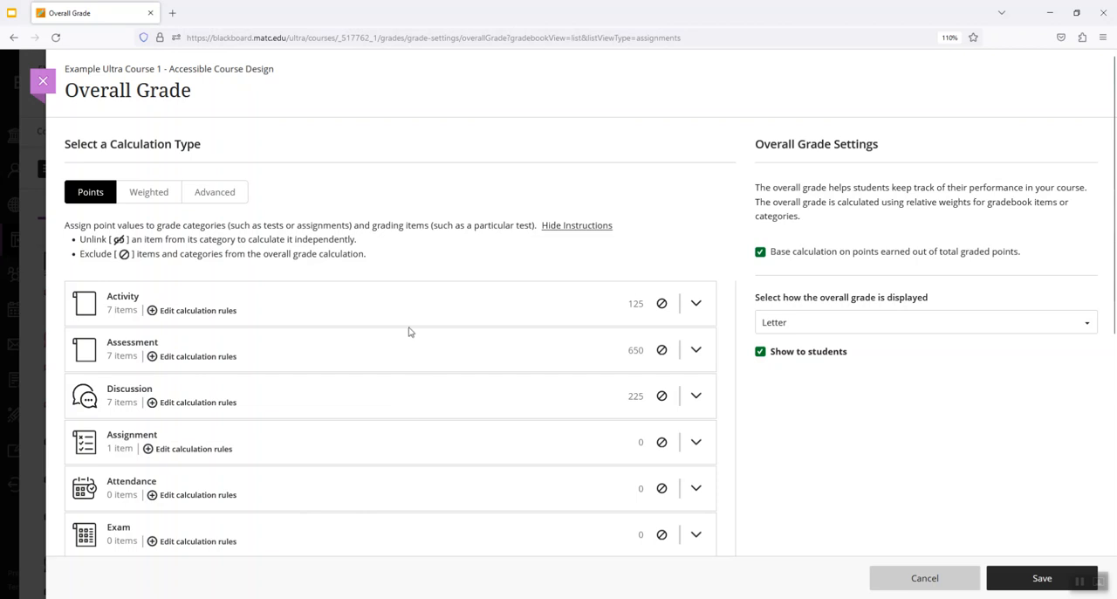
mouse_move(412, 332)
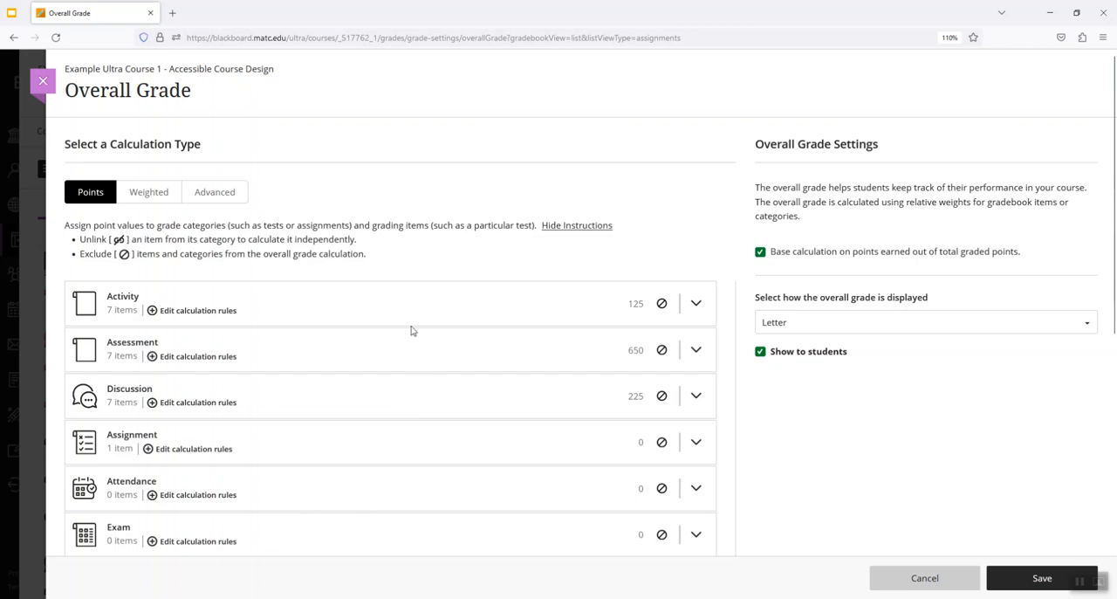
mouse_move(349, 368)
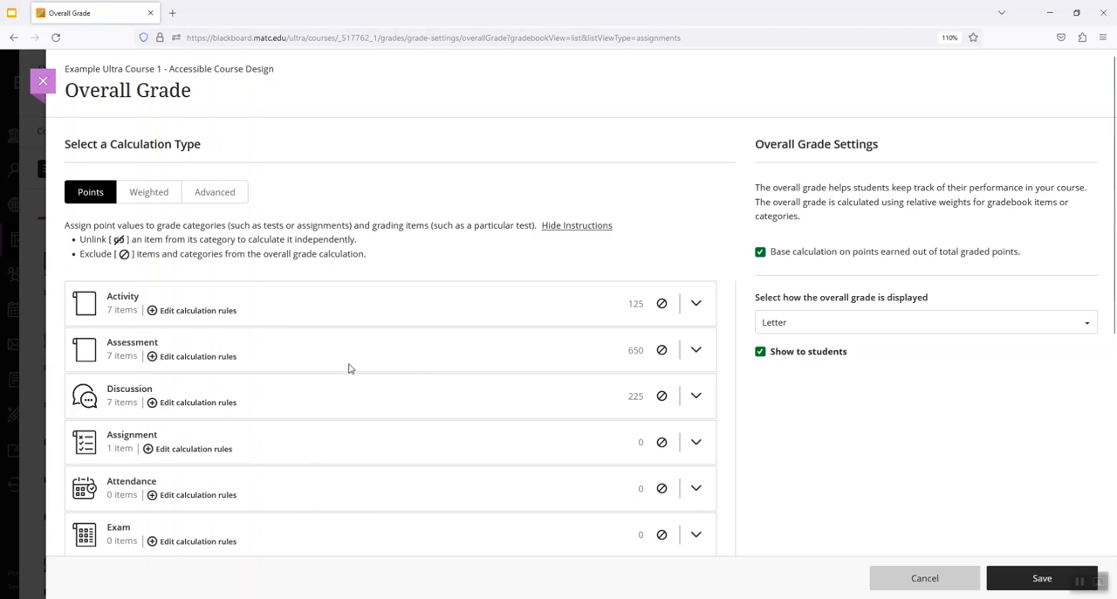
mouse_move(829, 461)
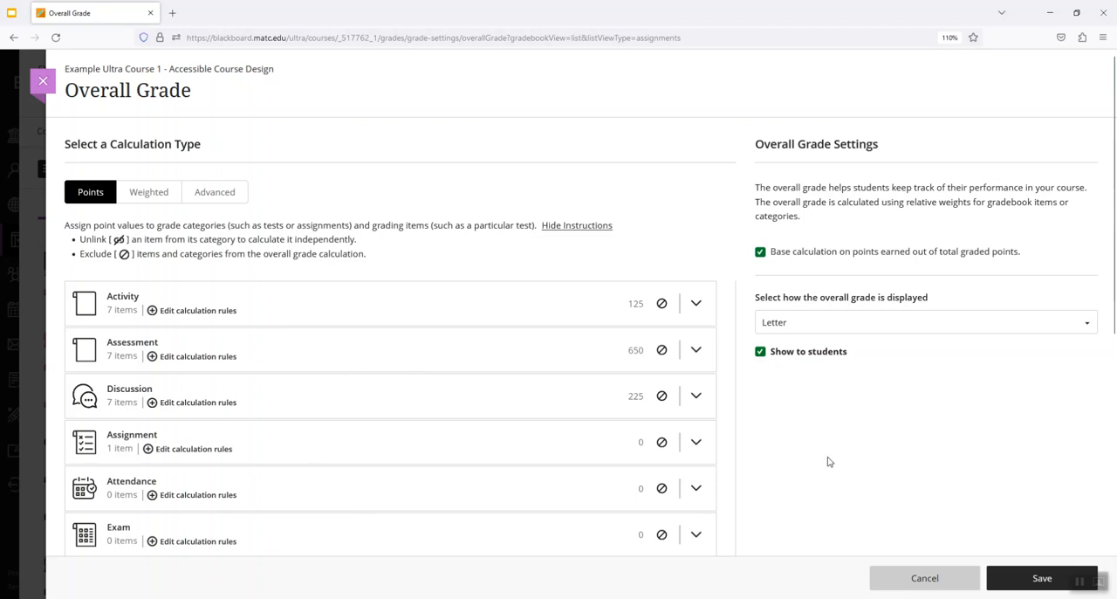
mouse_move(777, 157)
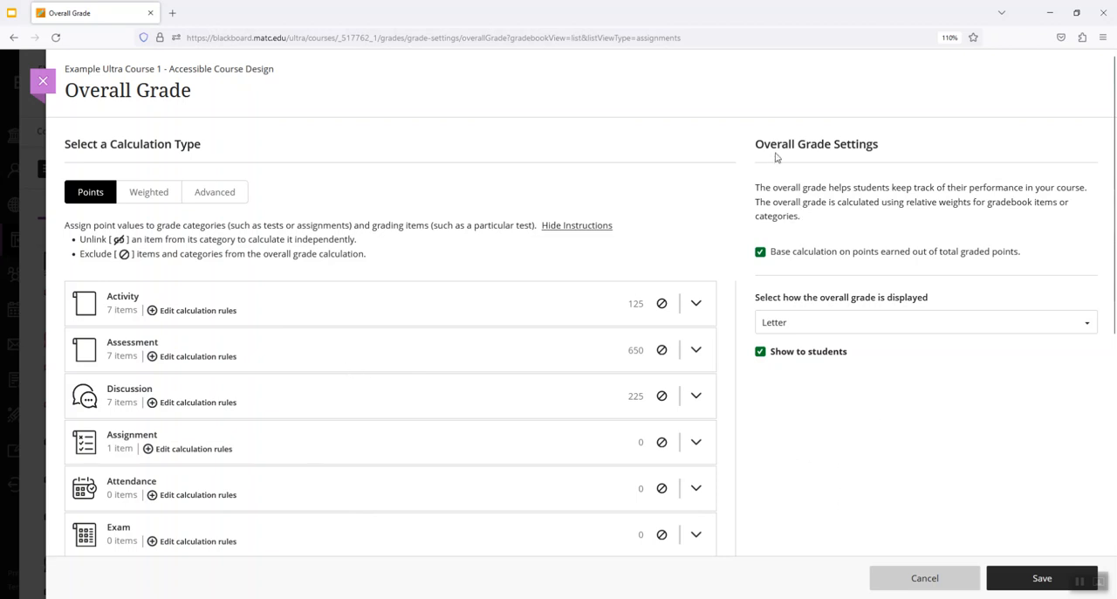
mouse_move(794, 216)
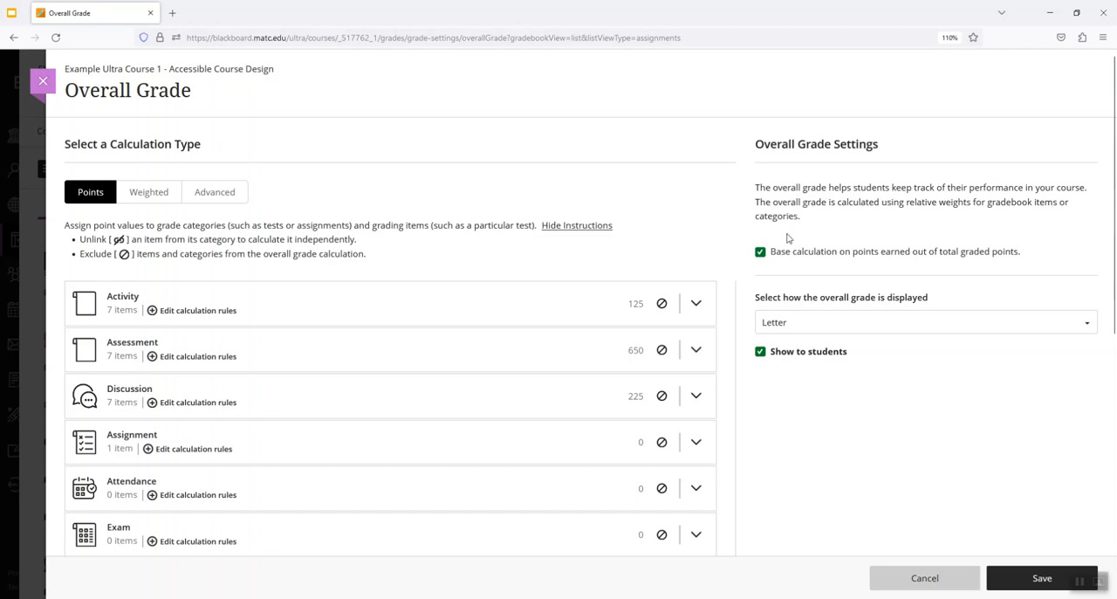
mouse_move(905, 258)
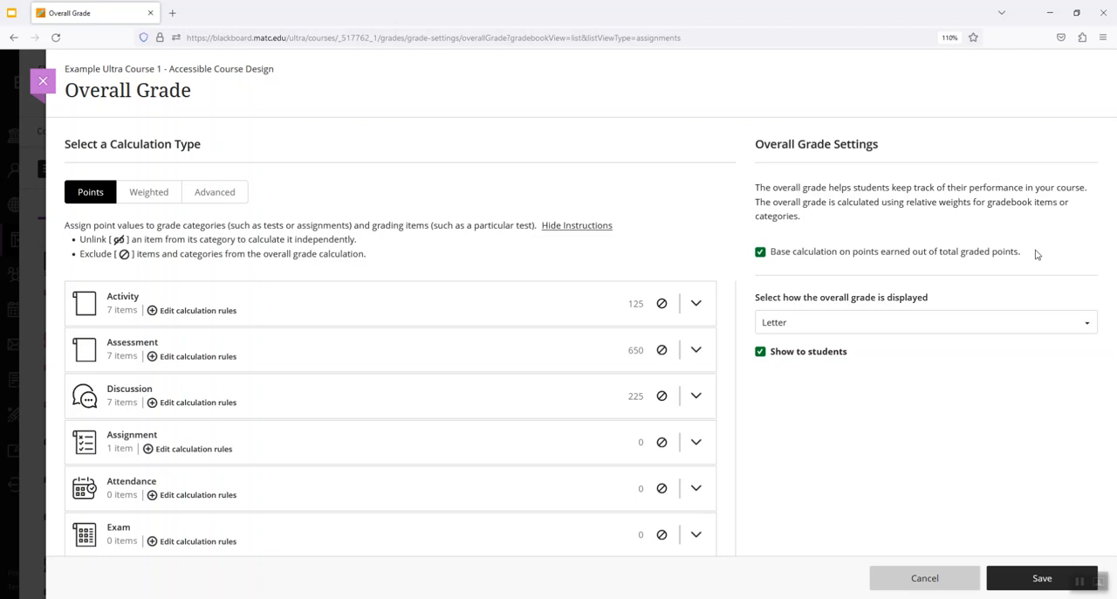
mouse_move(869, 461)
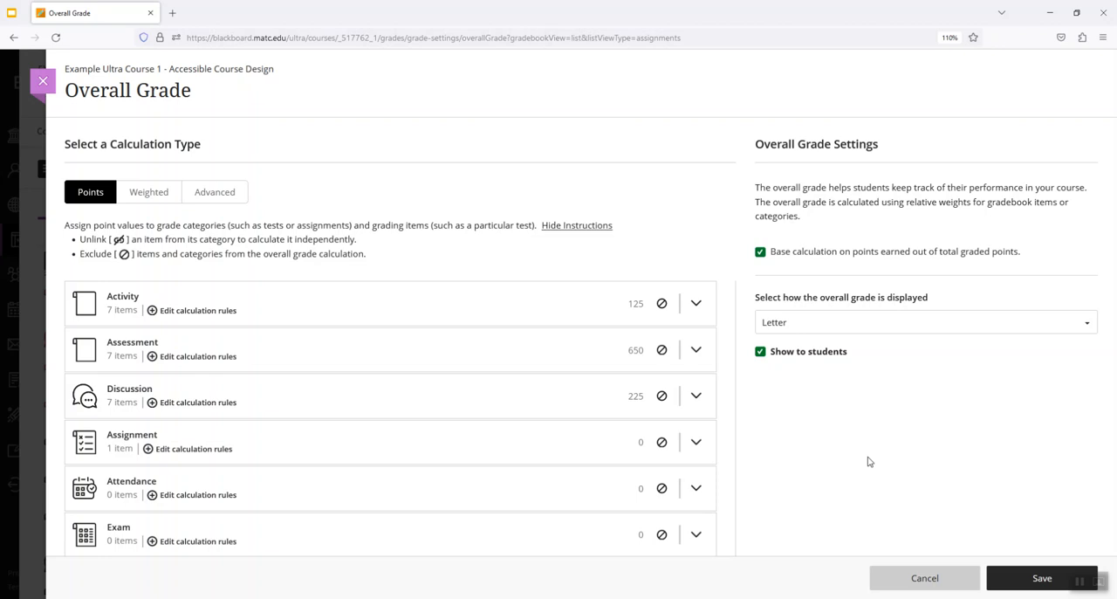
mouse_move(819, 303)
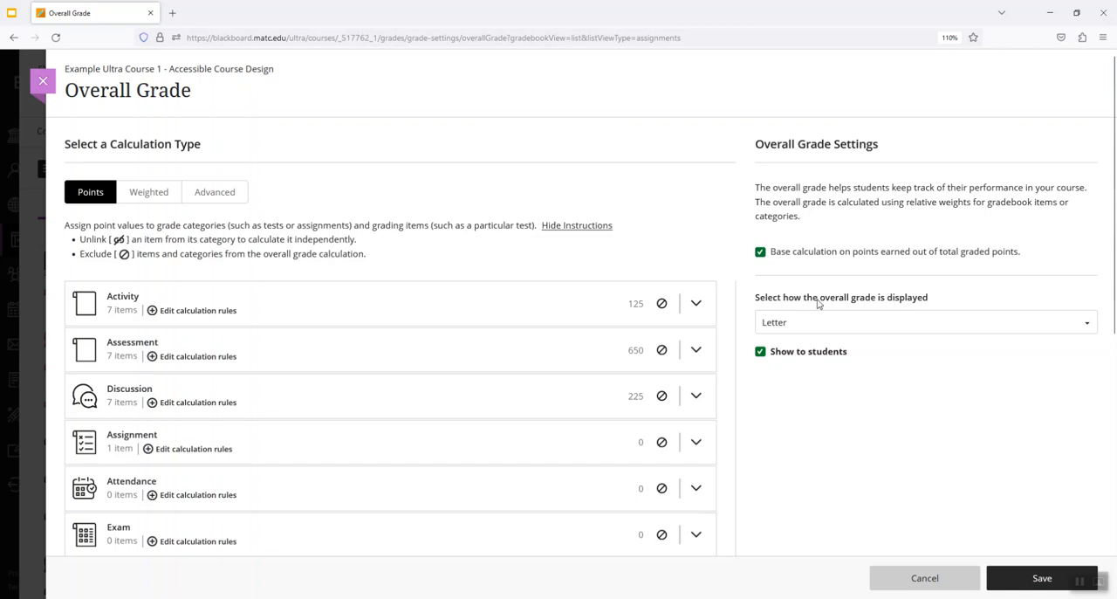
mouse_move(837, 314)
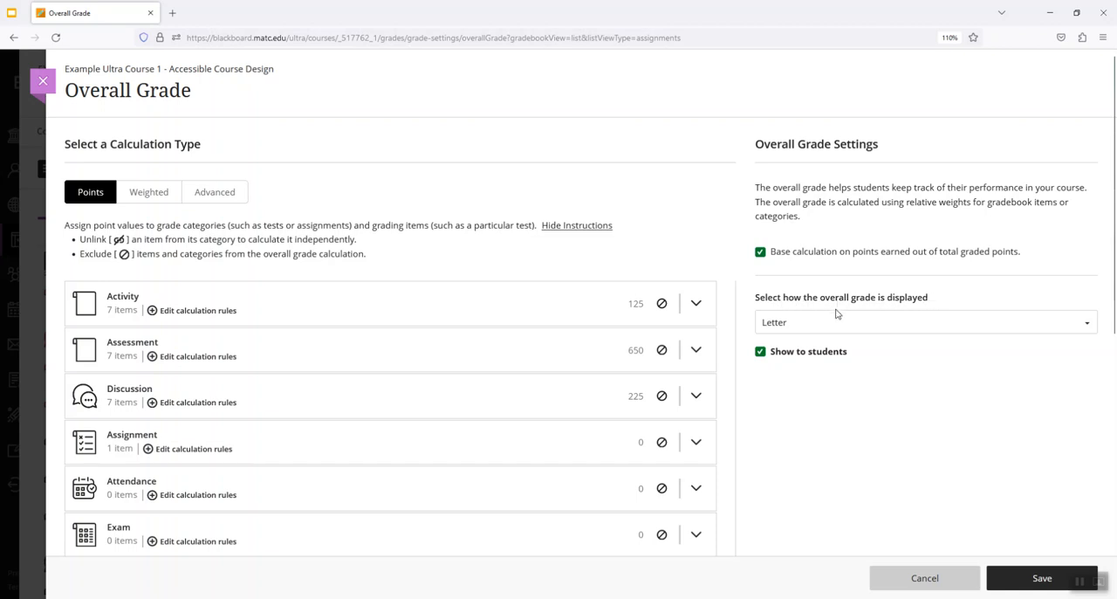
mouse_move(806, 314)
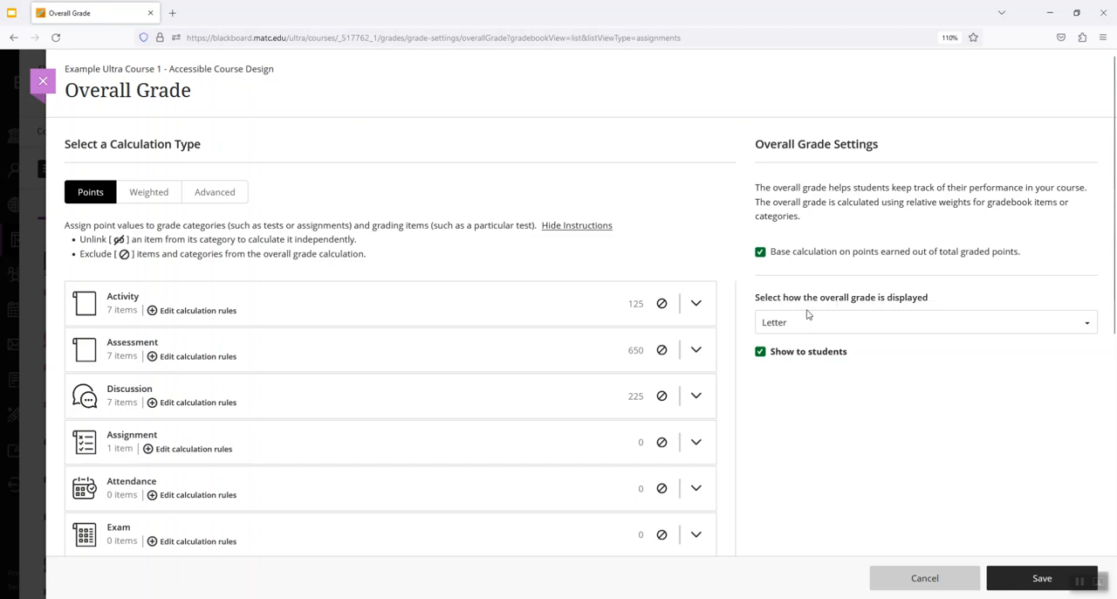
- Set the overall grade to display as Points and save the settings
left_click(925, 321)
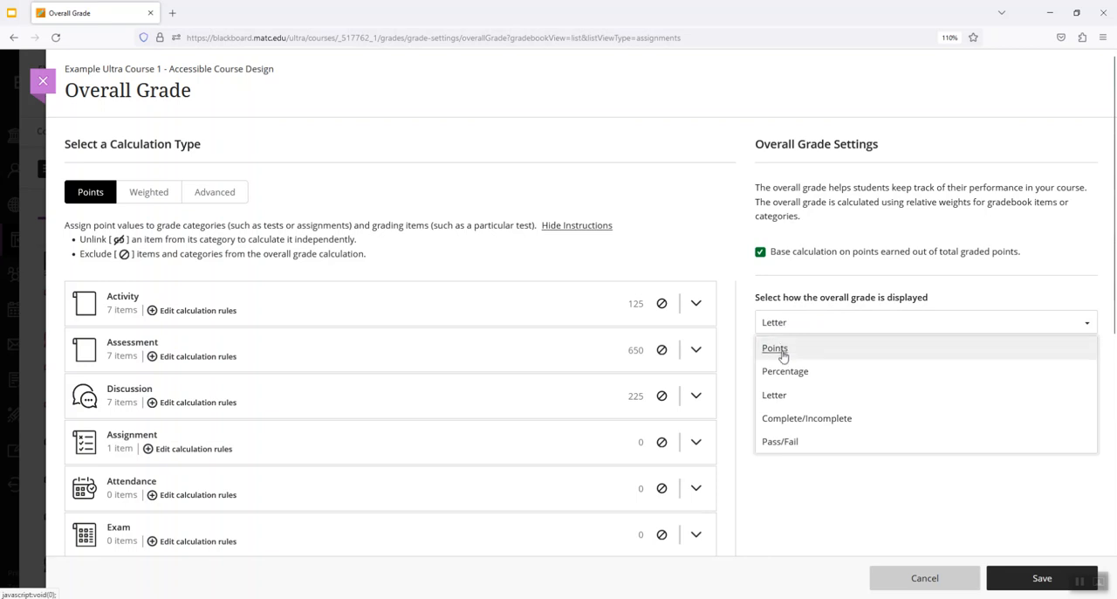
mouse_move(796, 419)
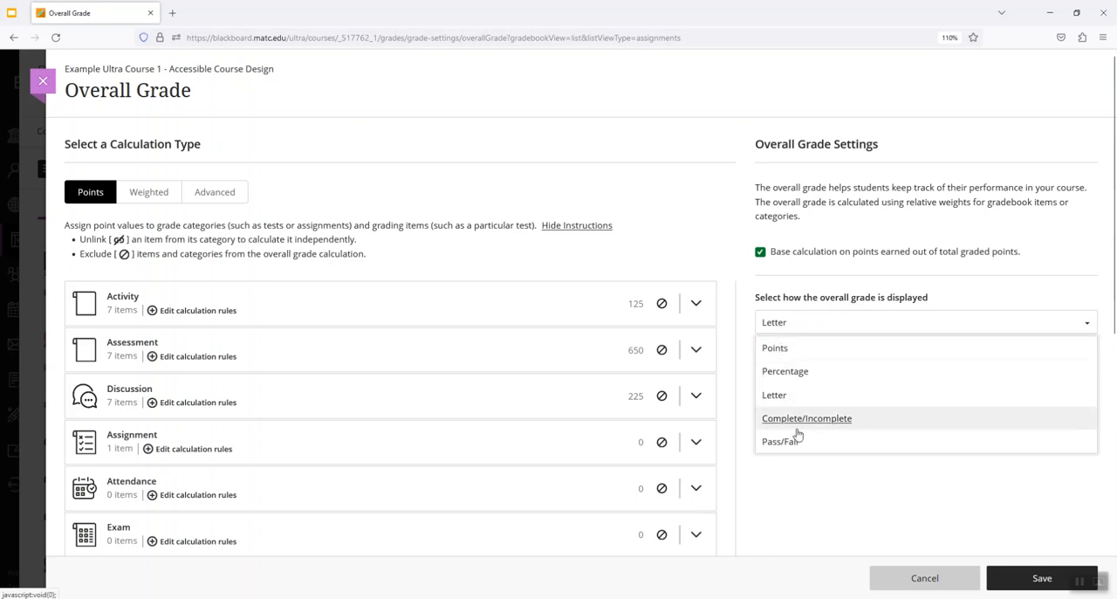
mouse_move(881, 363)
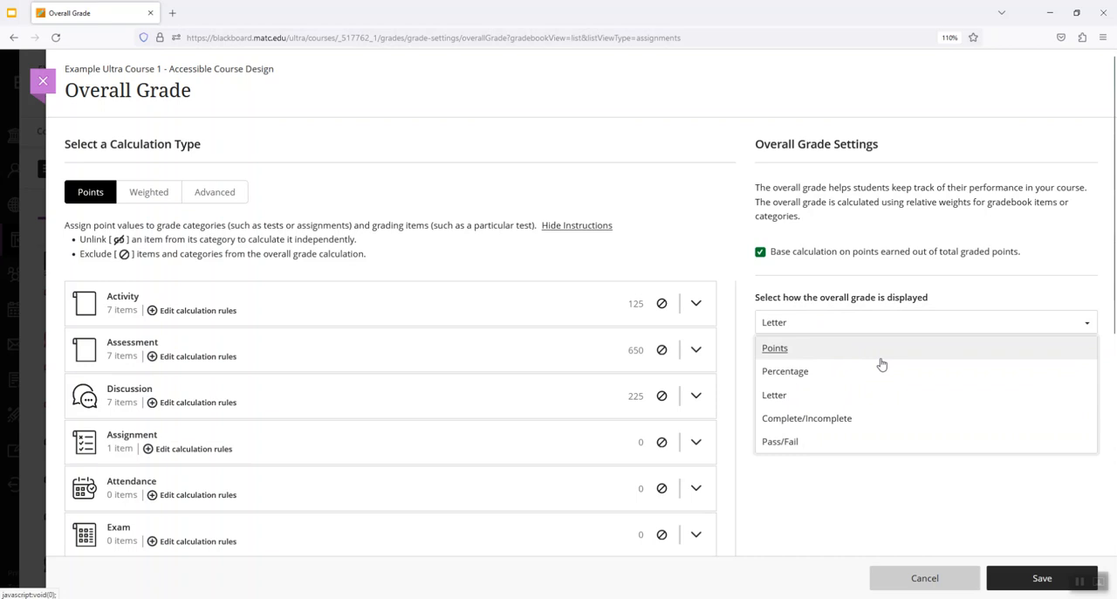
left_click(775, 347)
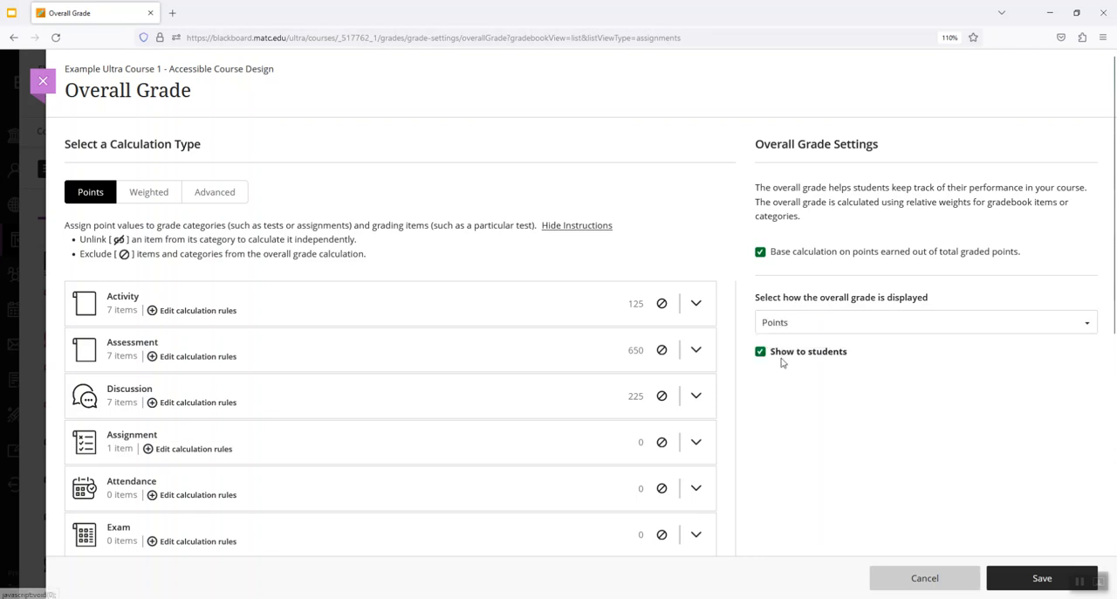
mouse_move(817, 364)
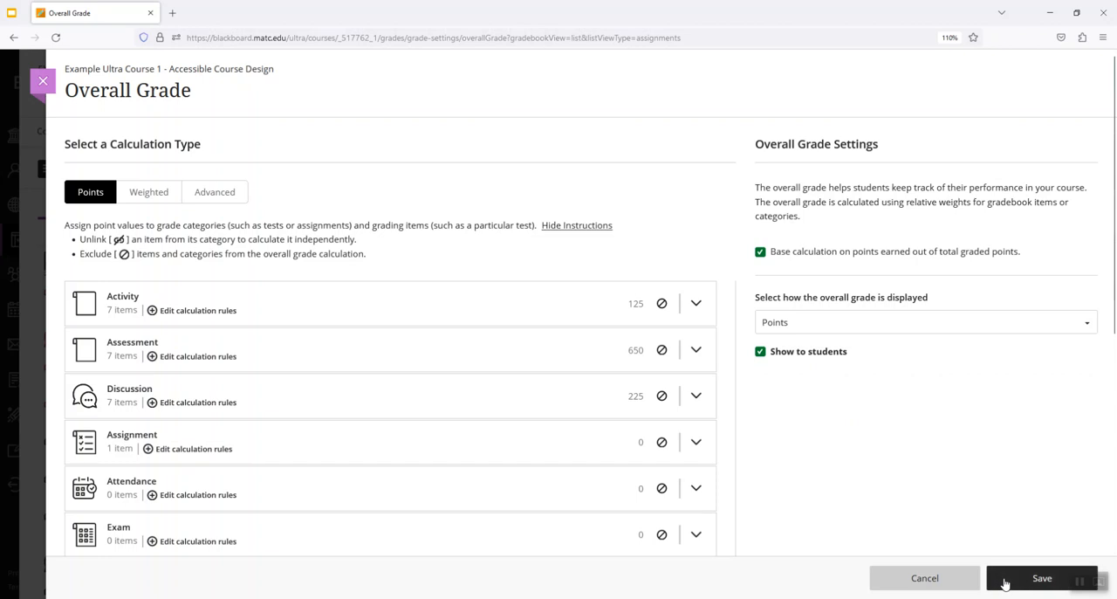
left_click(1042, 578)
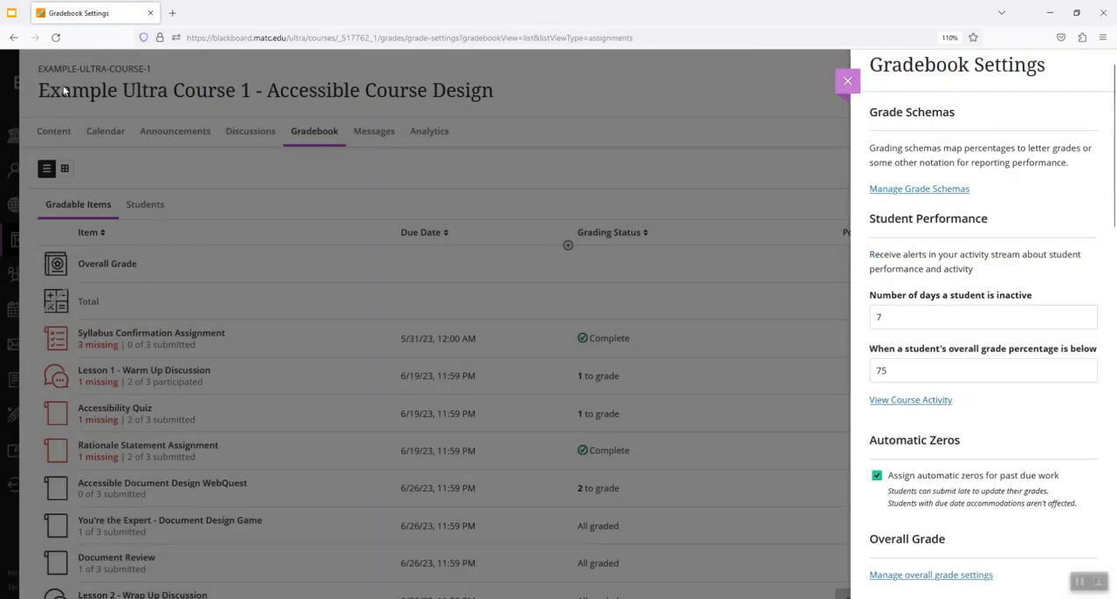
- Close Gradebook Settings and switch the gradebook to the student grid view
left_click(846, 80)
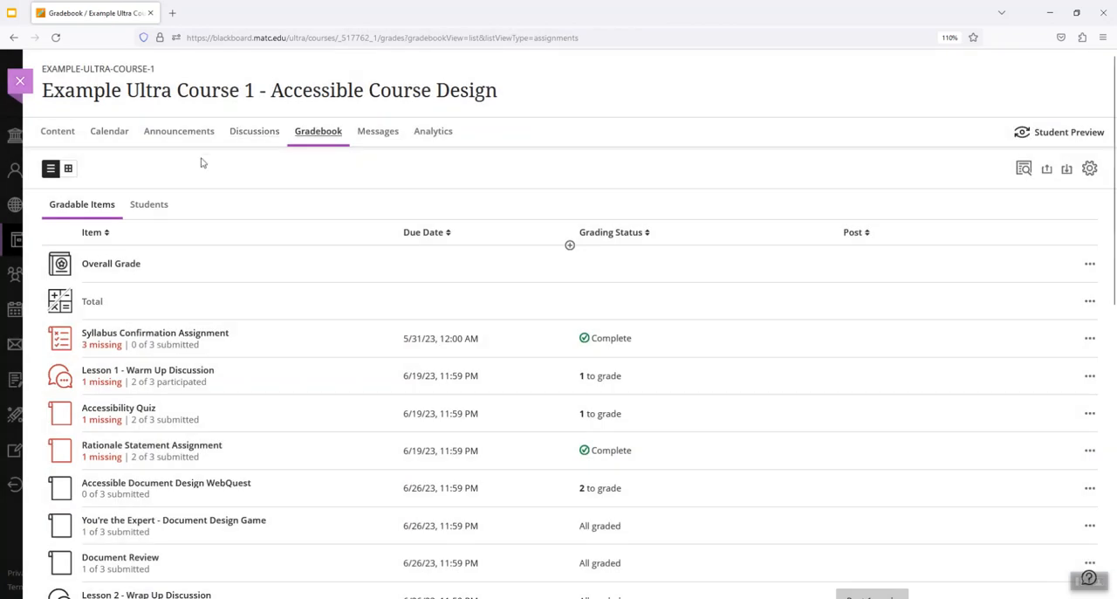
left_click(68, 168)
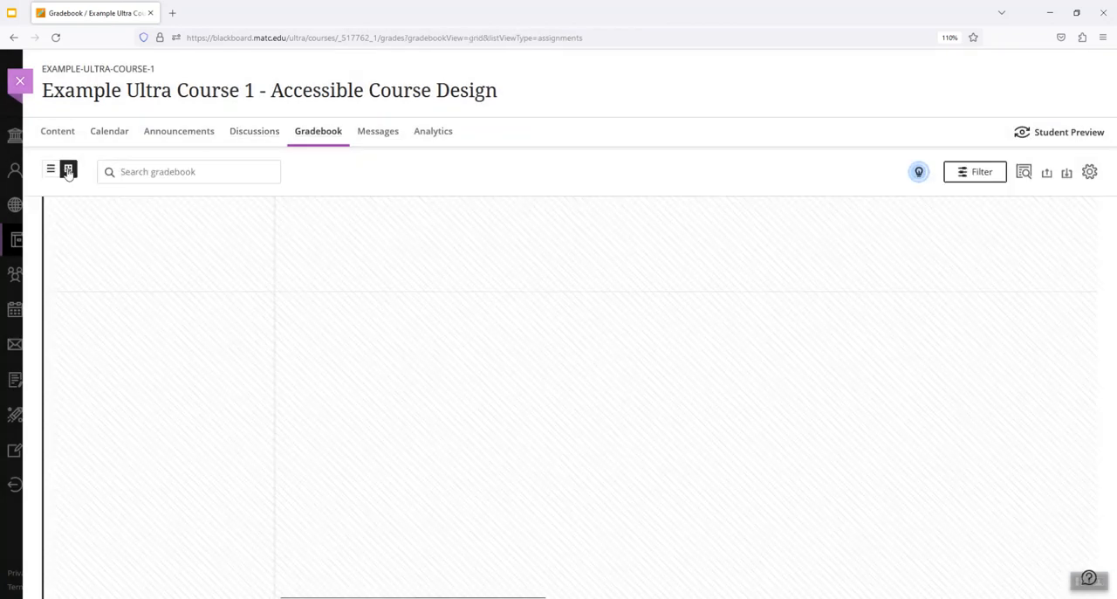
- Check the Overall Grade column showing points values such as 411.17 / 480
left_click(68, 171)
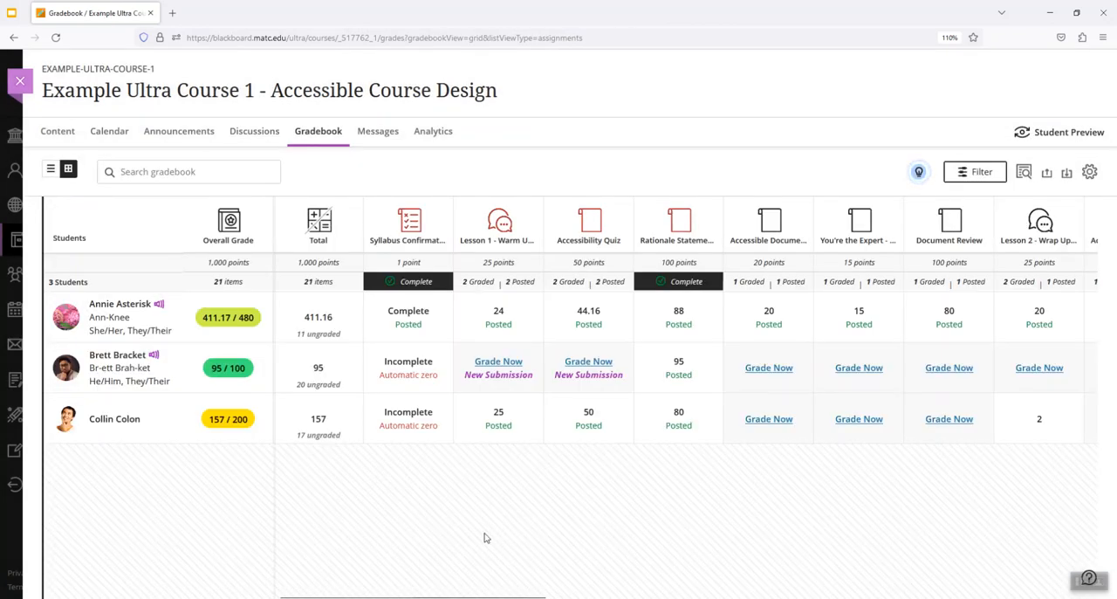
mouse_move(227, 395)
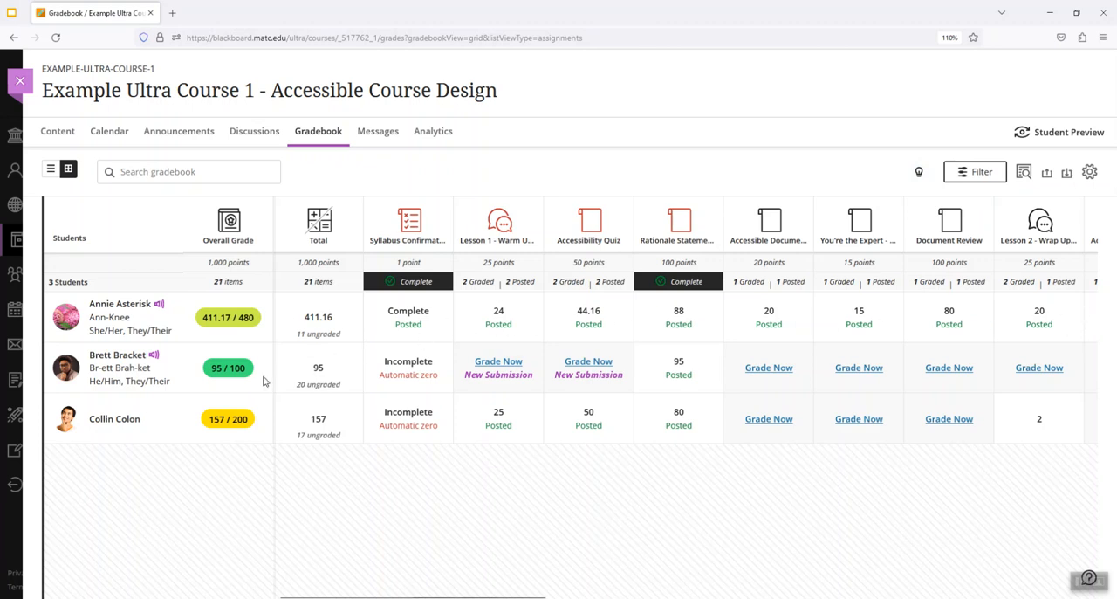
mouse_move(330, 475)
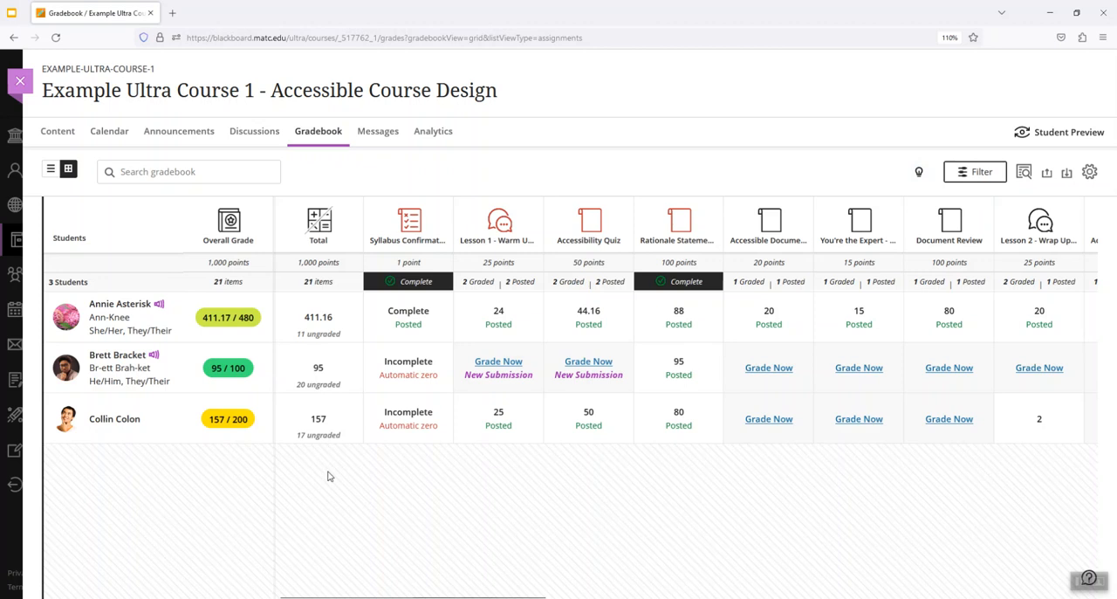
mouse_move(719, 428)
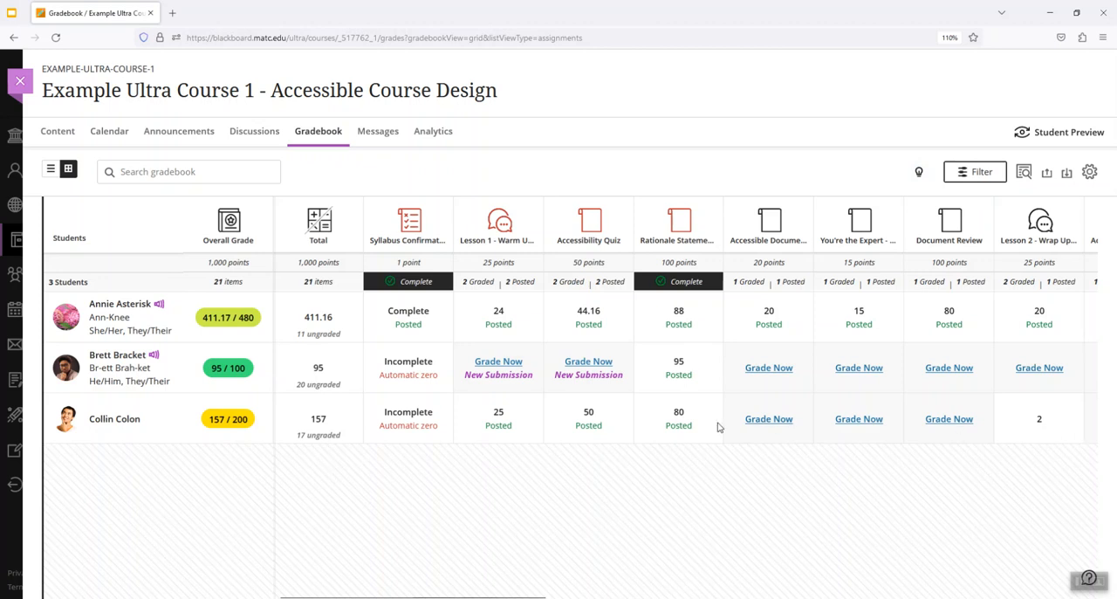